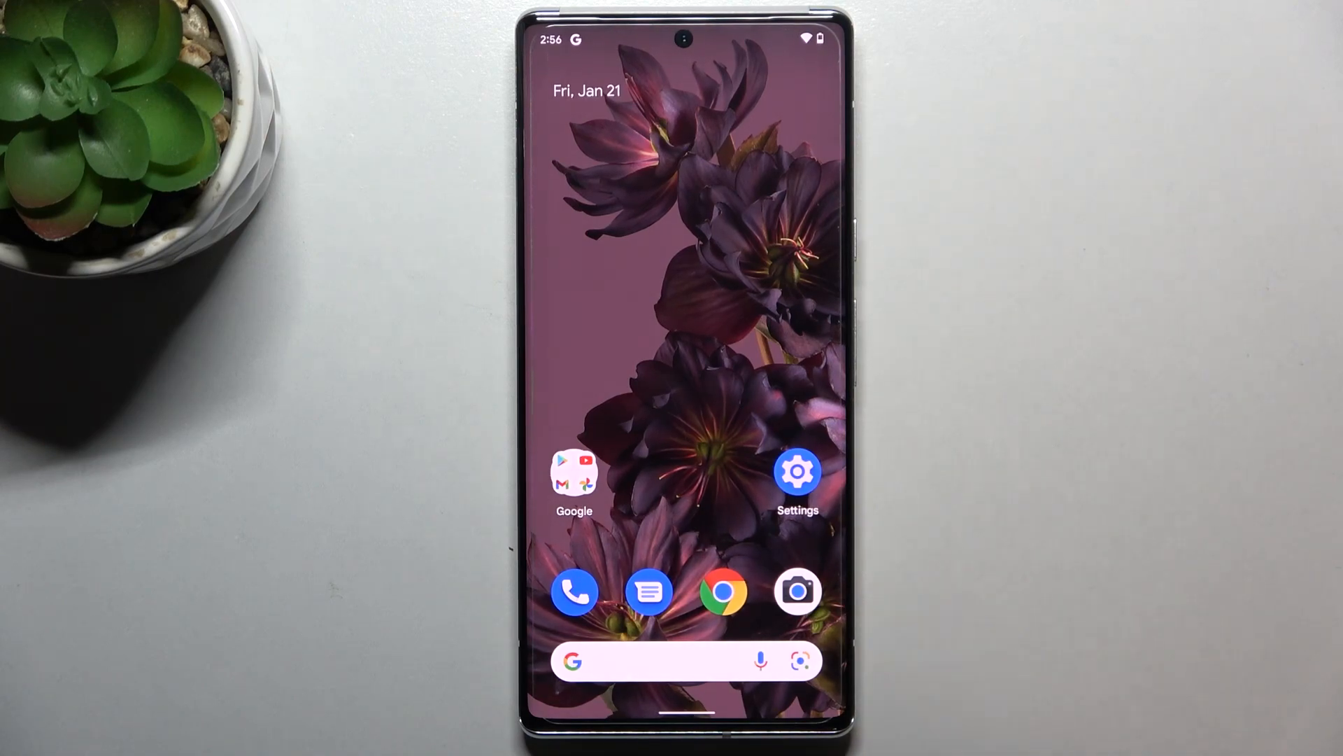
Launch the Settings app from the home screen.
click(796, 473)
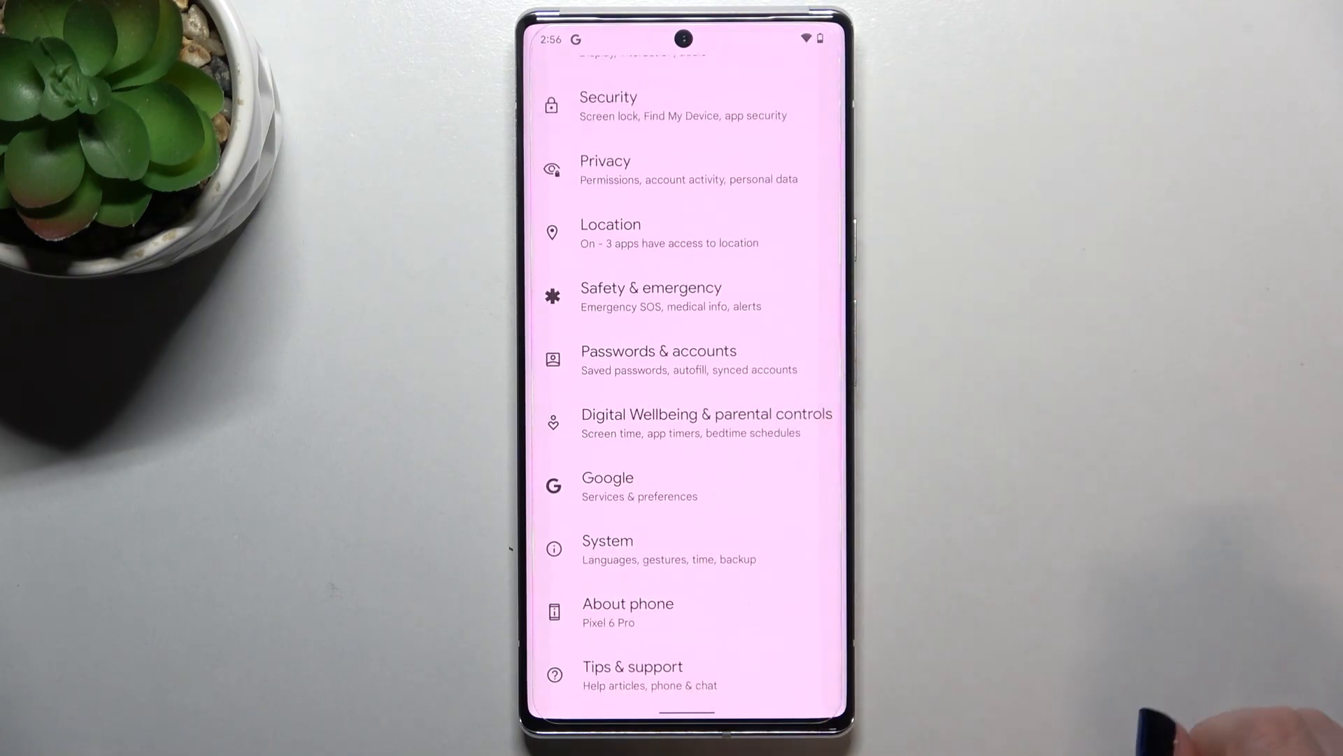
In About phone, tap Build number repeatedly until 'You are now a developer!' appears.
click(628, 603)
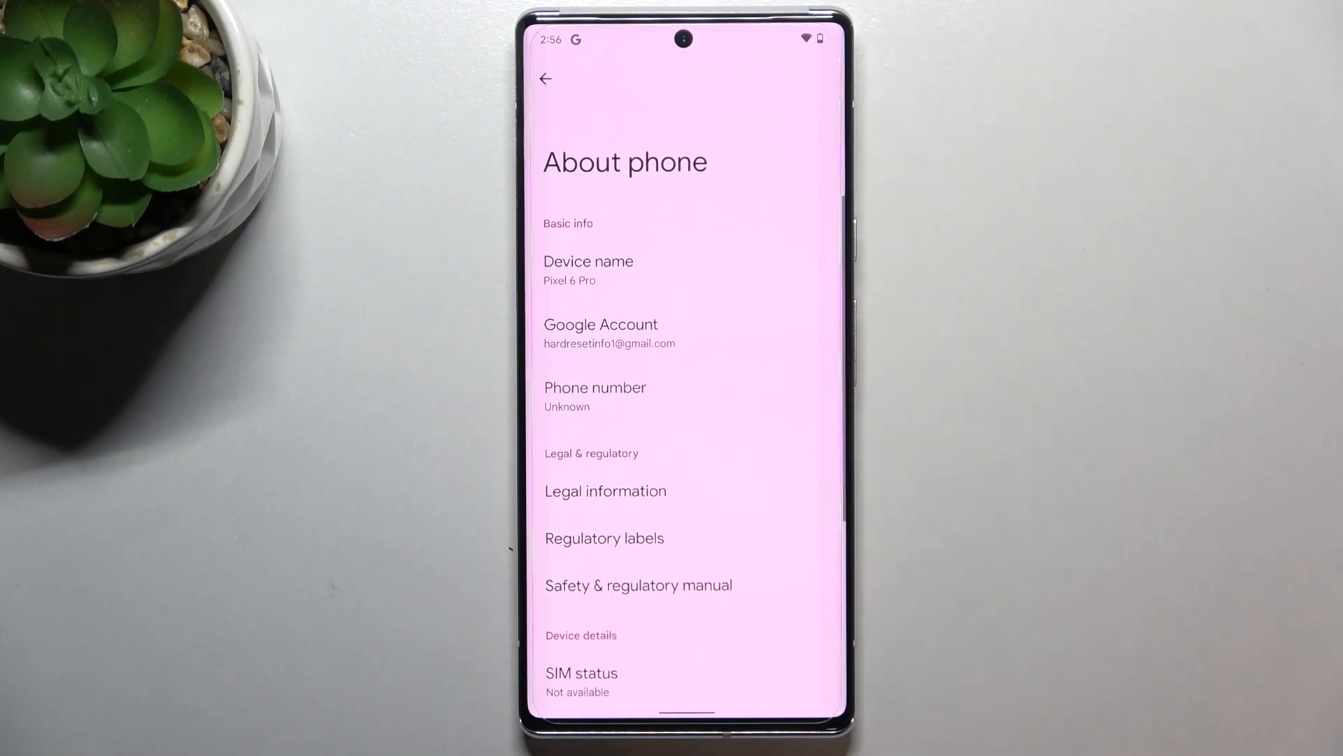
scroll(down, 3)
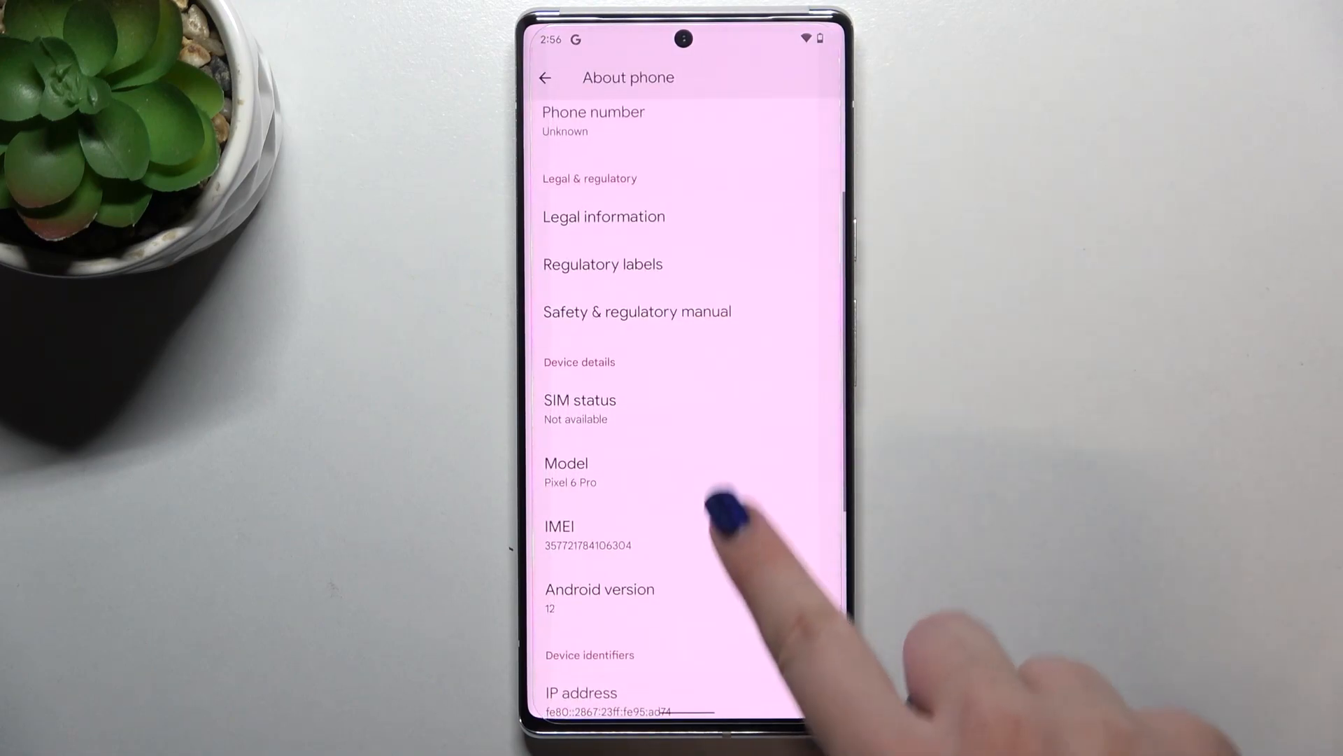
scroll(down, 3)
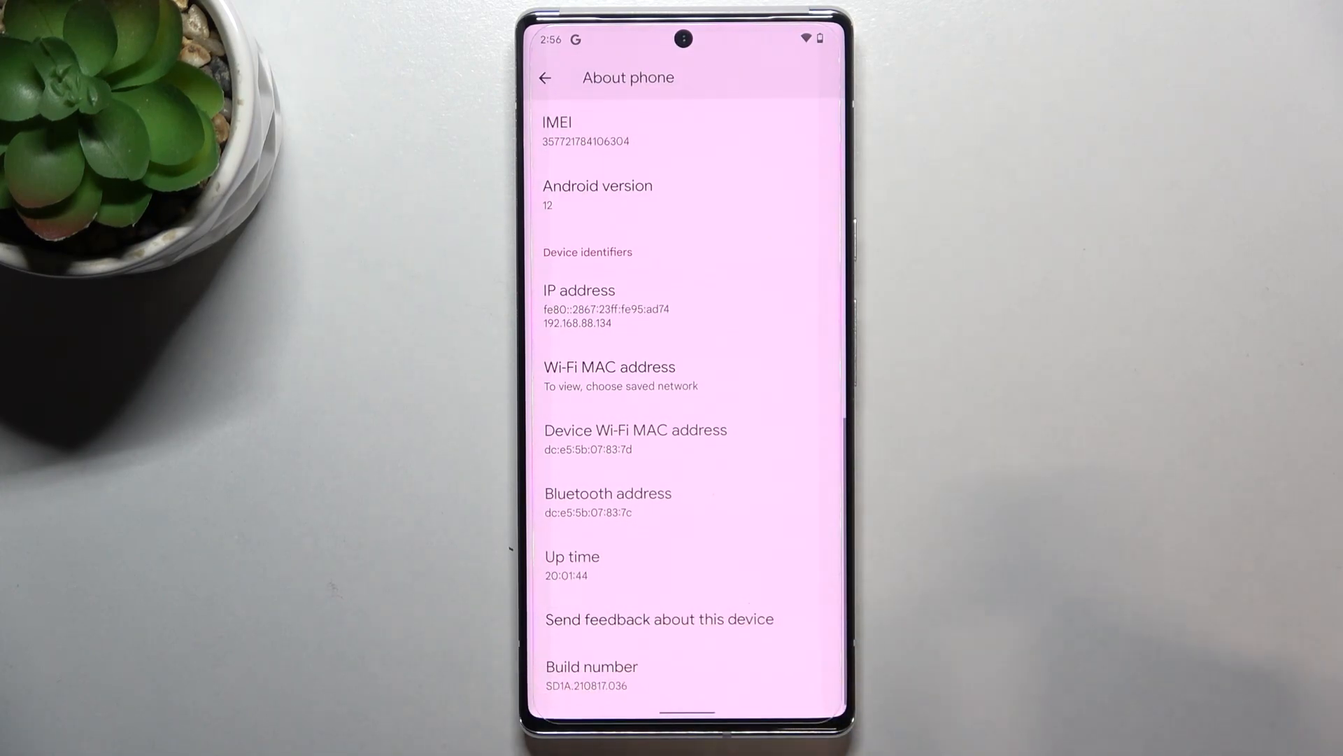
click(590, 678)
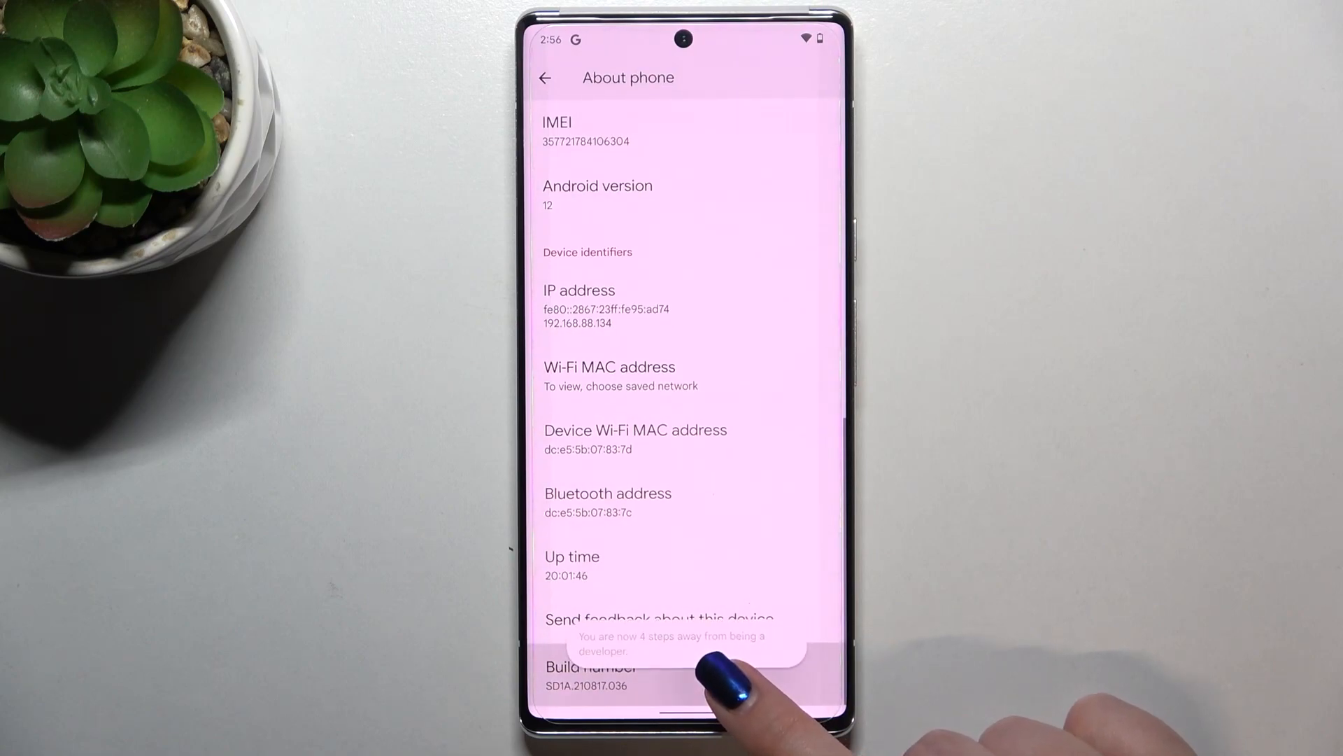
click(590, 675)
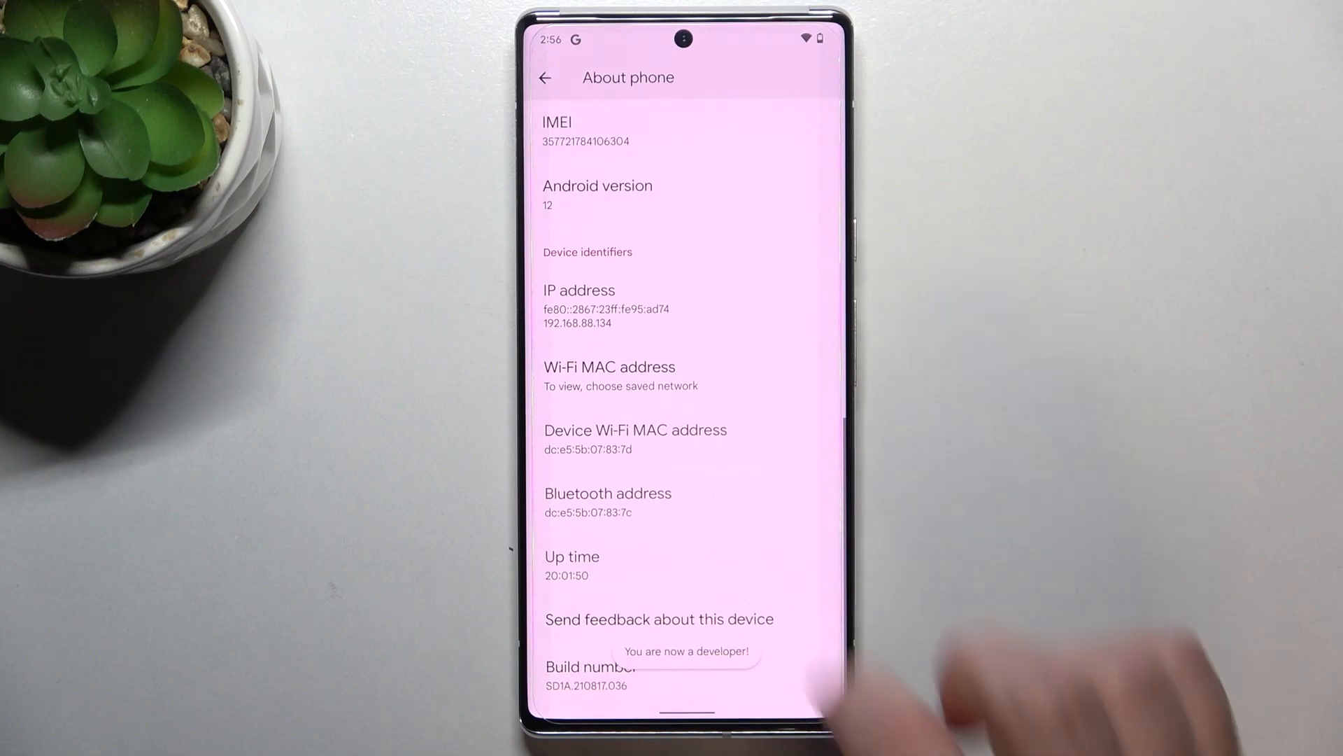
Return to the main Settings list and go into System.
click(545, 78)
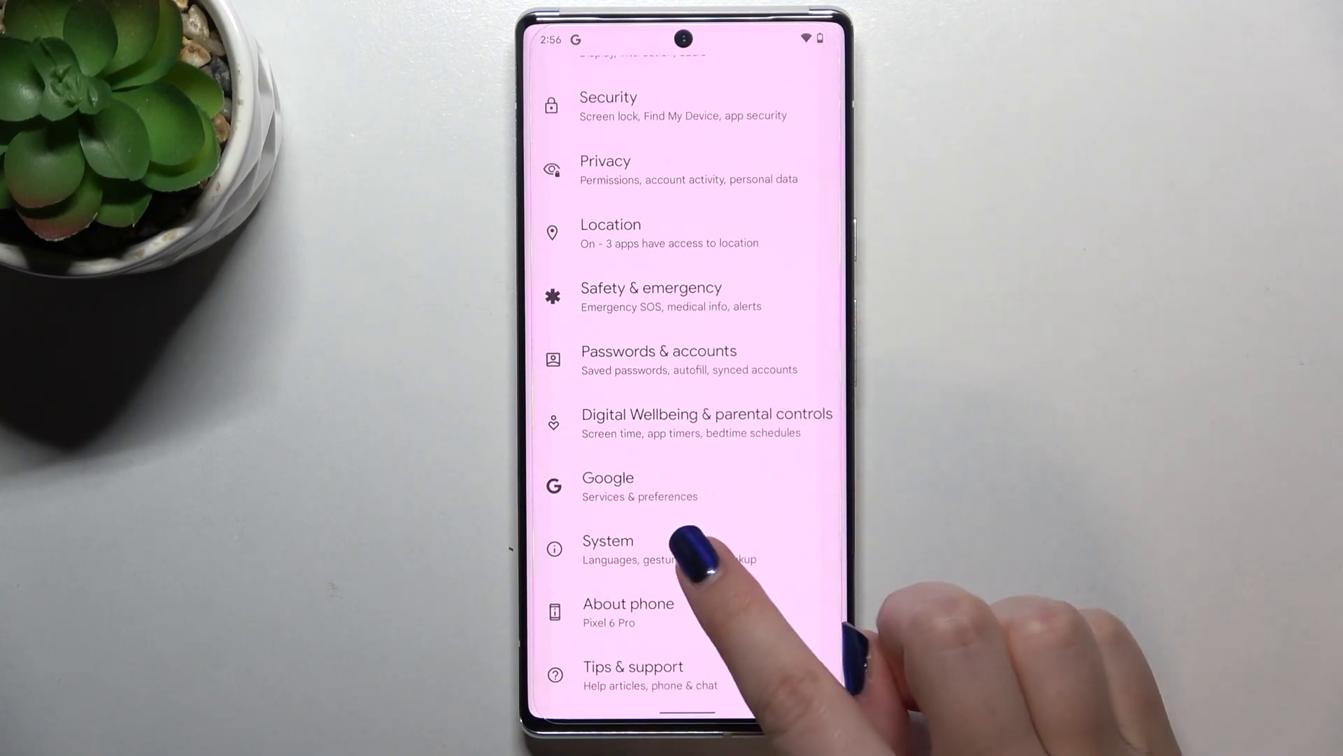
click(608, 540)
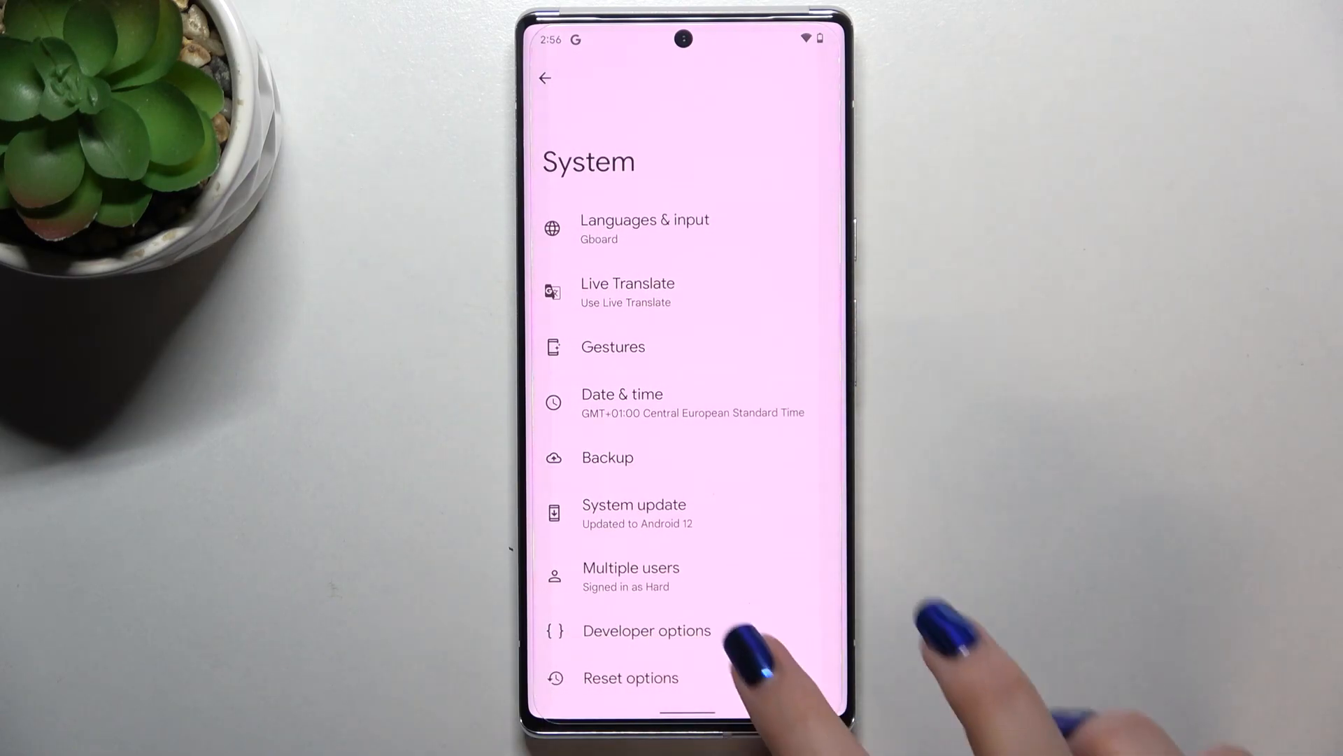
Enter Developer options and browse down through the list of developer settings.
click(647, 631)
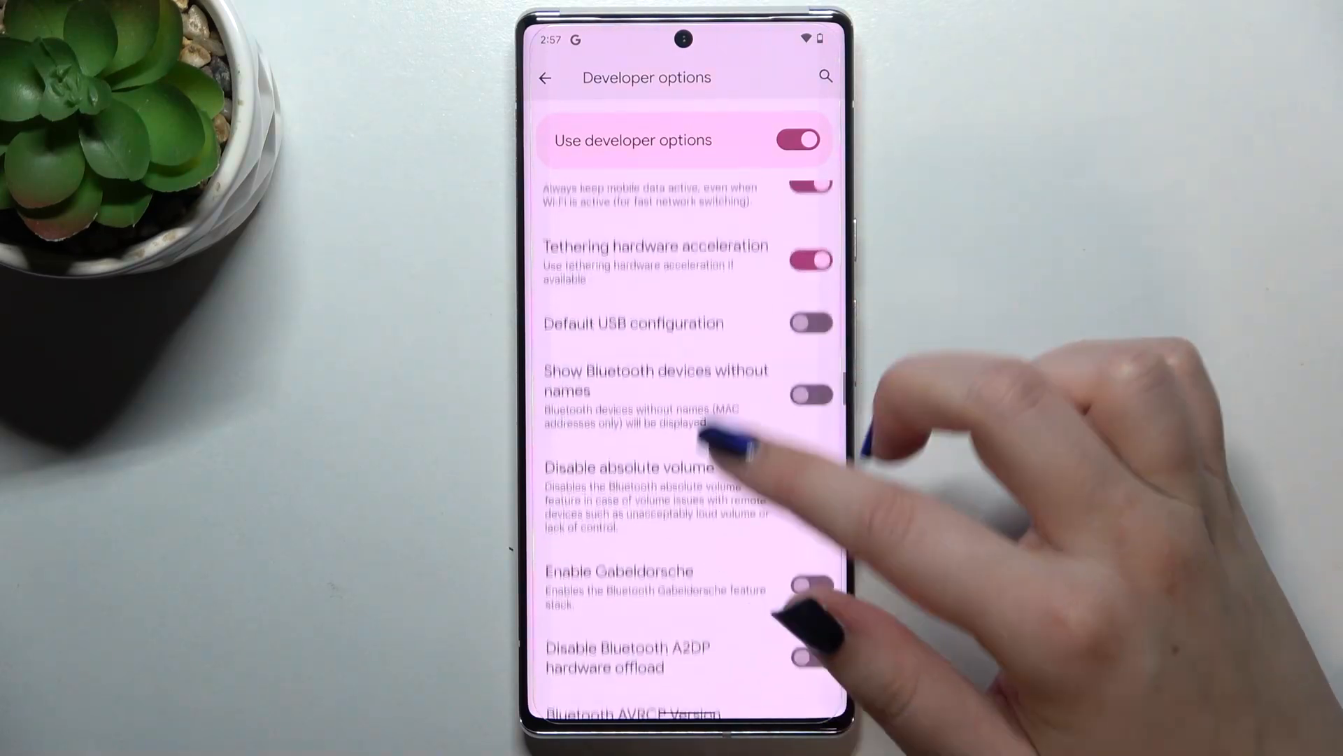
scroll(down, 3)
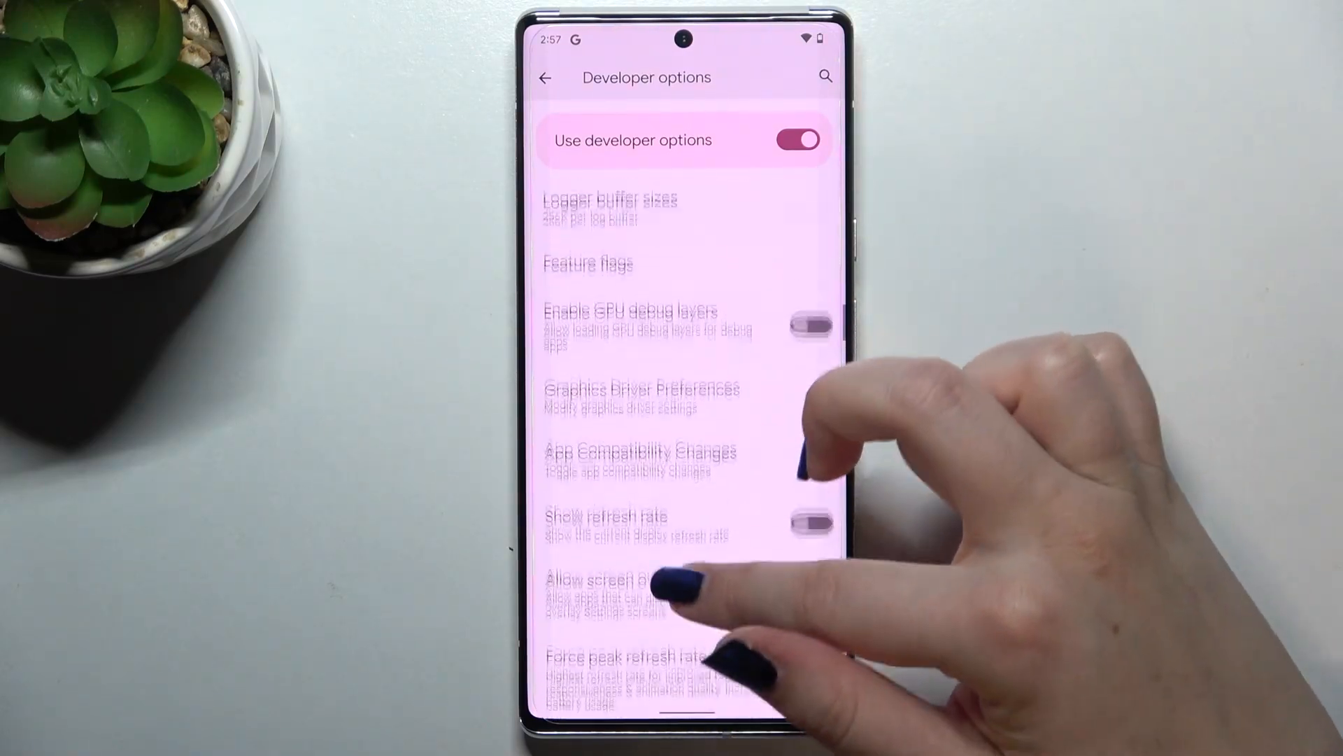
scroll(down, 3)
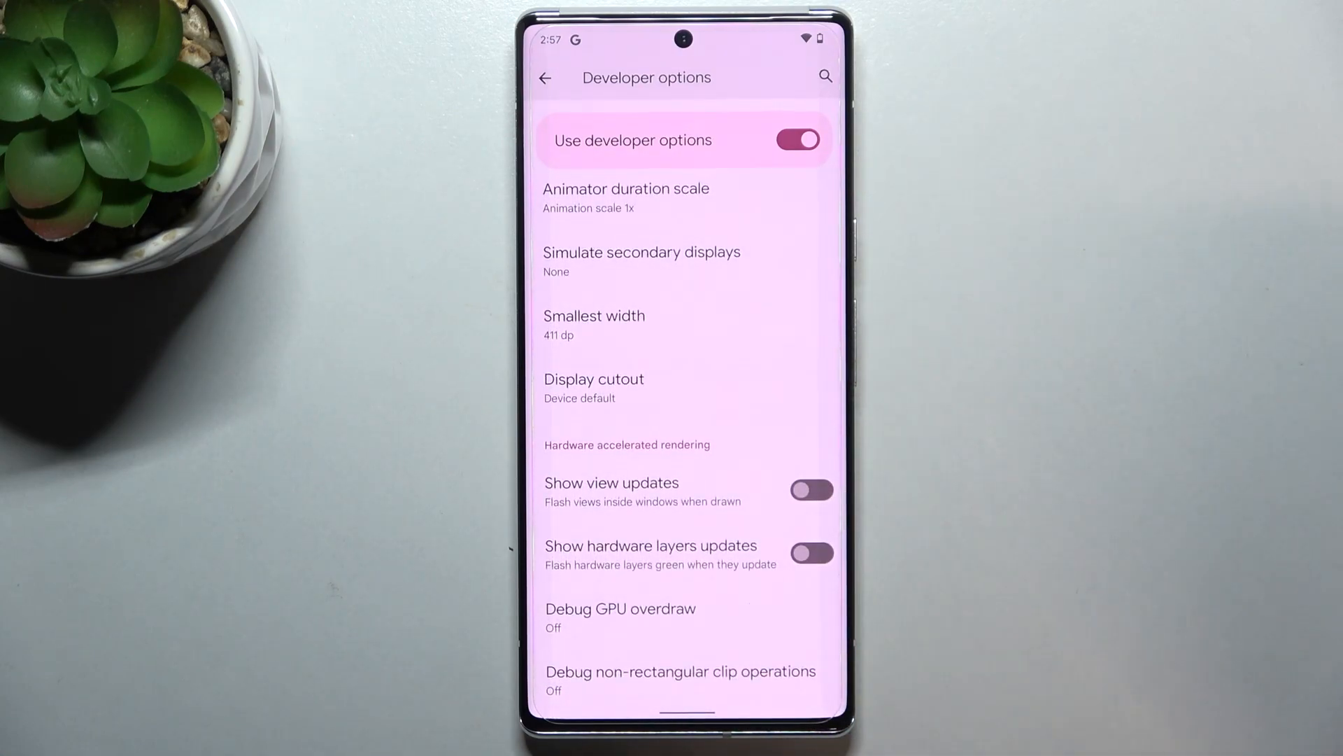
scroll(down, 3)
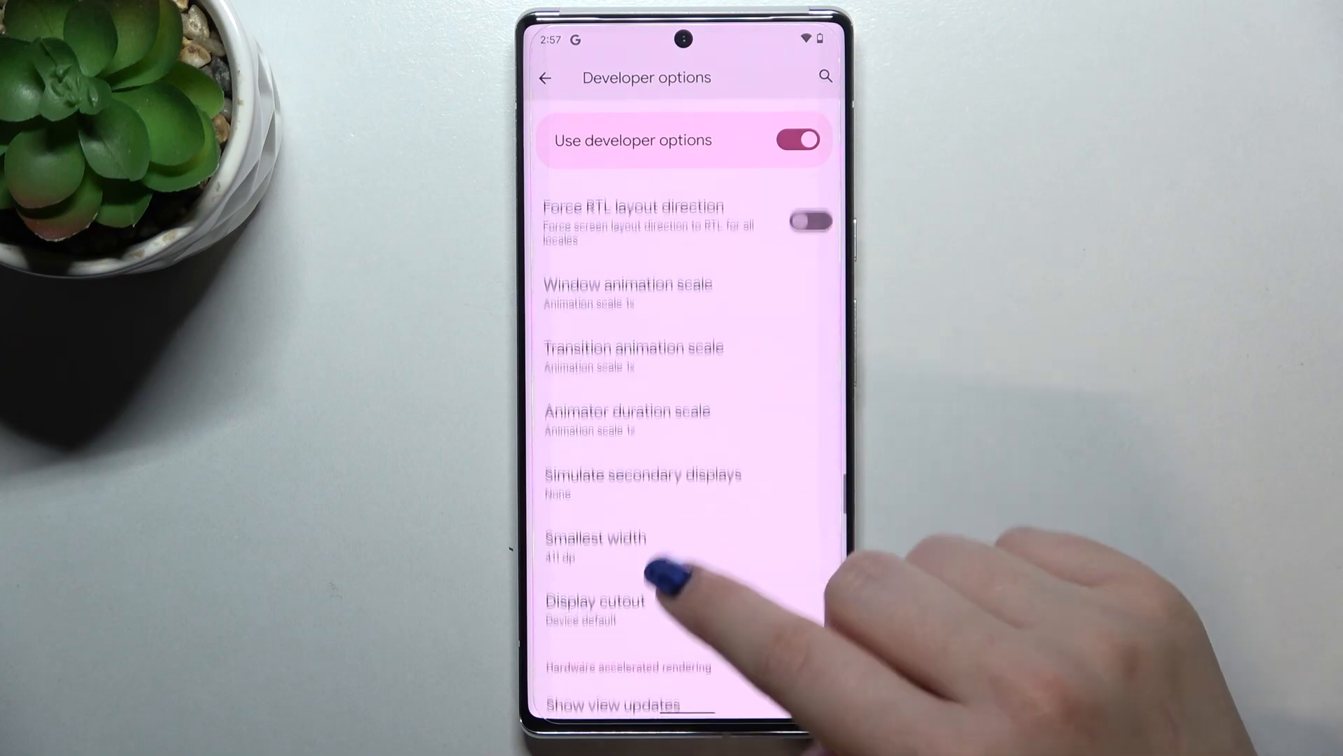
scroll(down, 3)
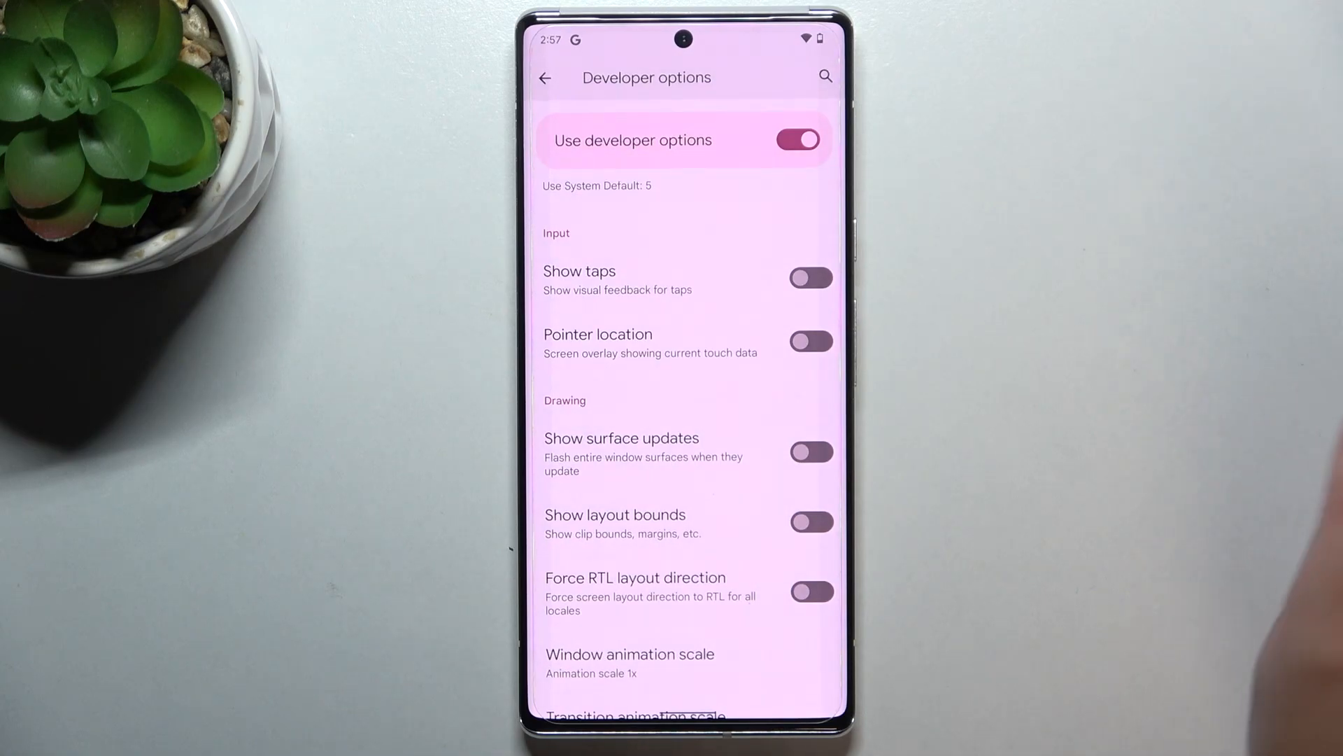
click(810, 341)
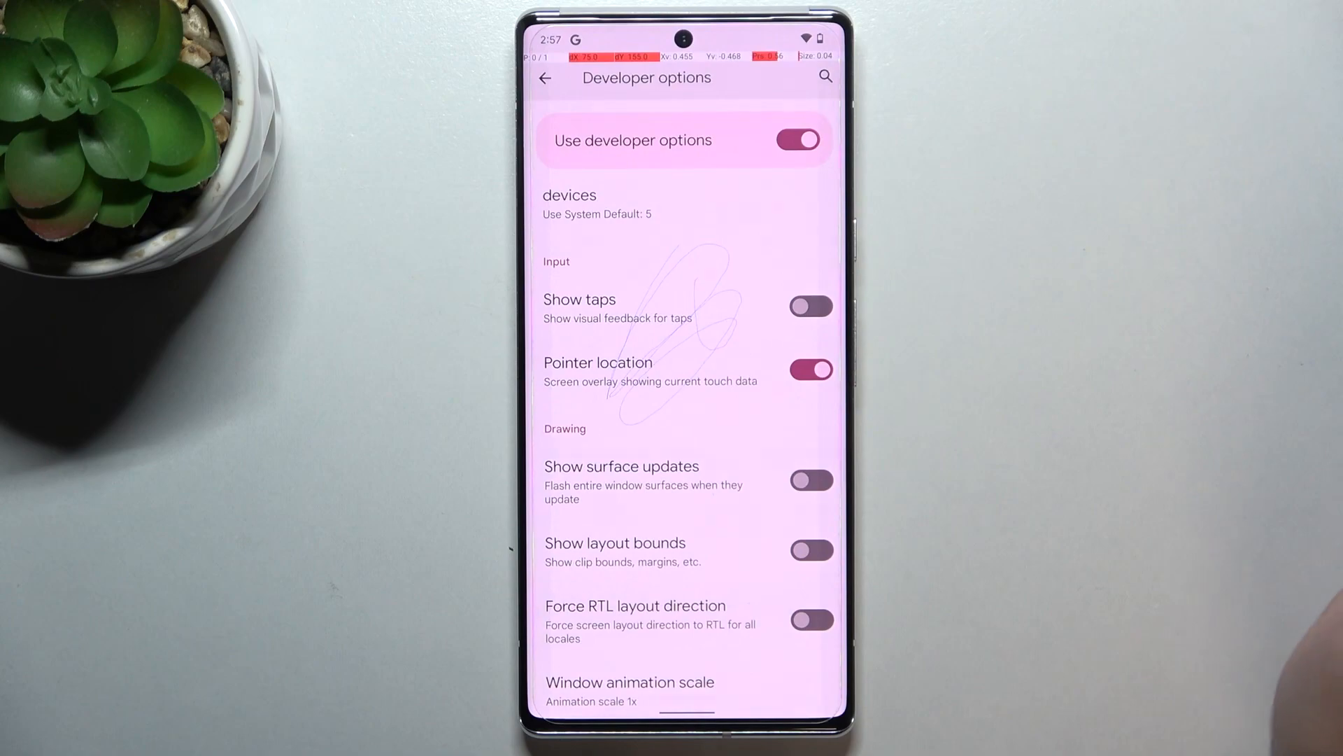
click(810, 369)
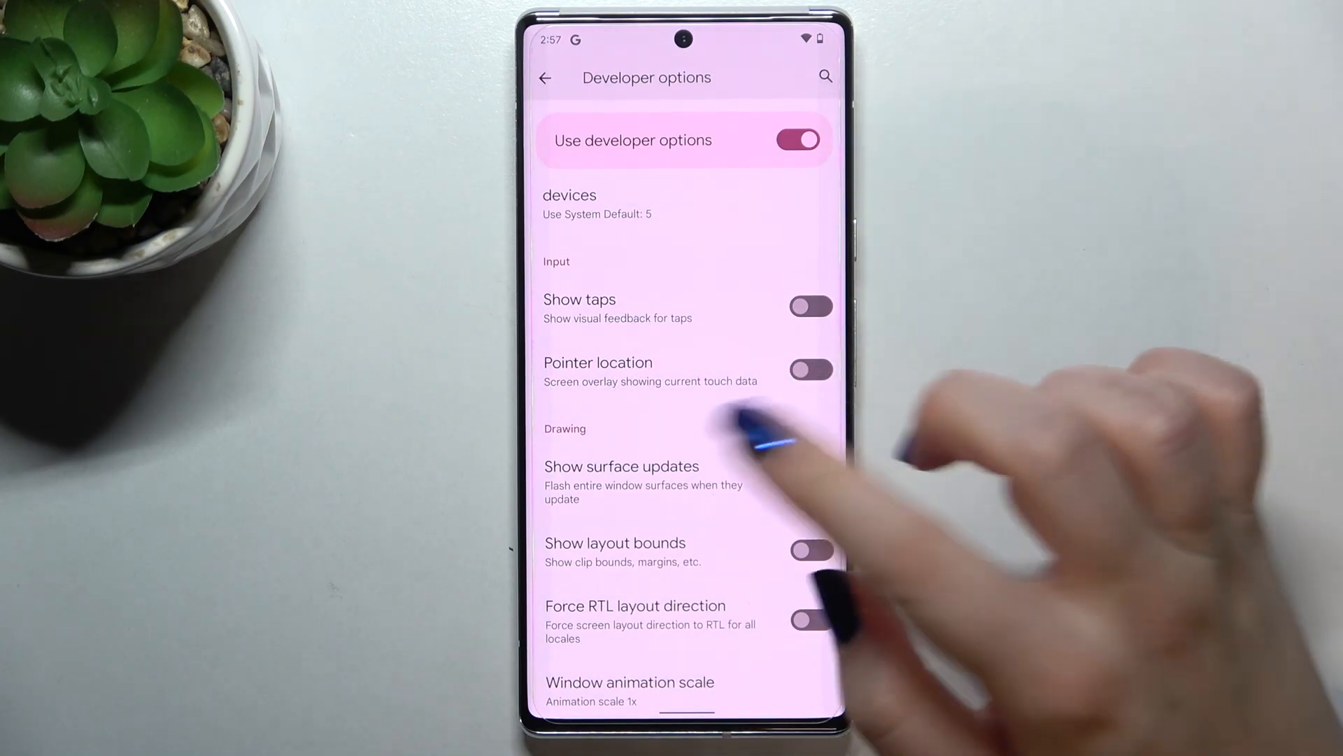
scroll(down, 3)
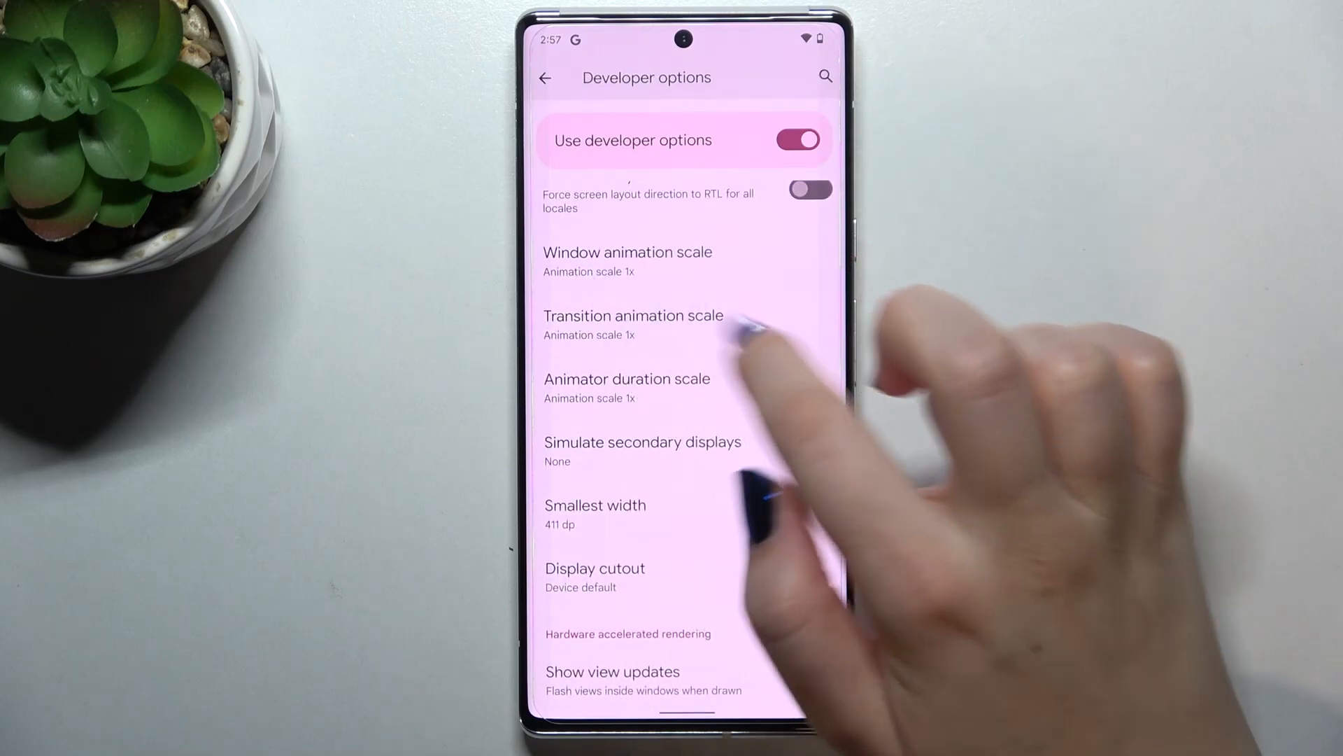
click(626, 260)
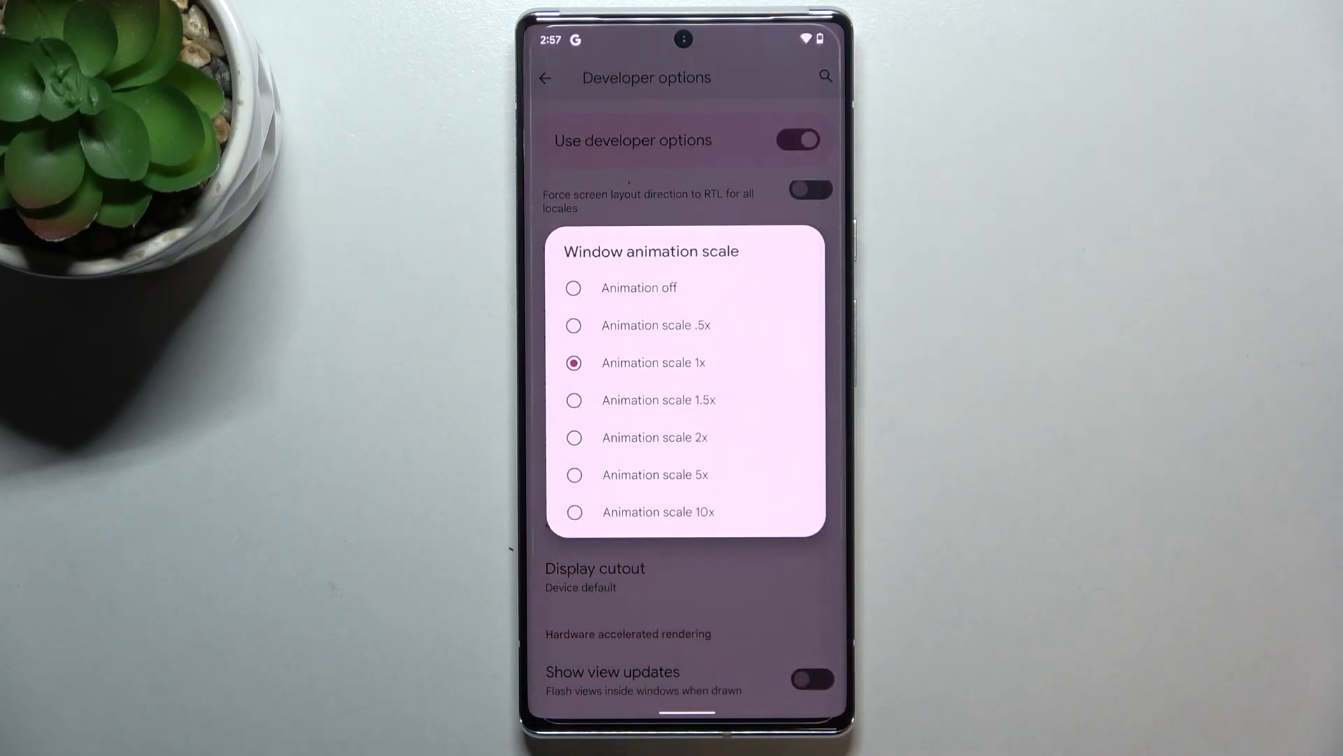
click(654, 362)
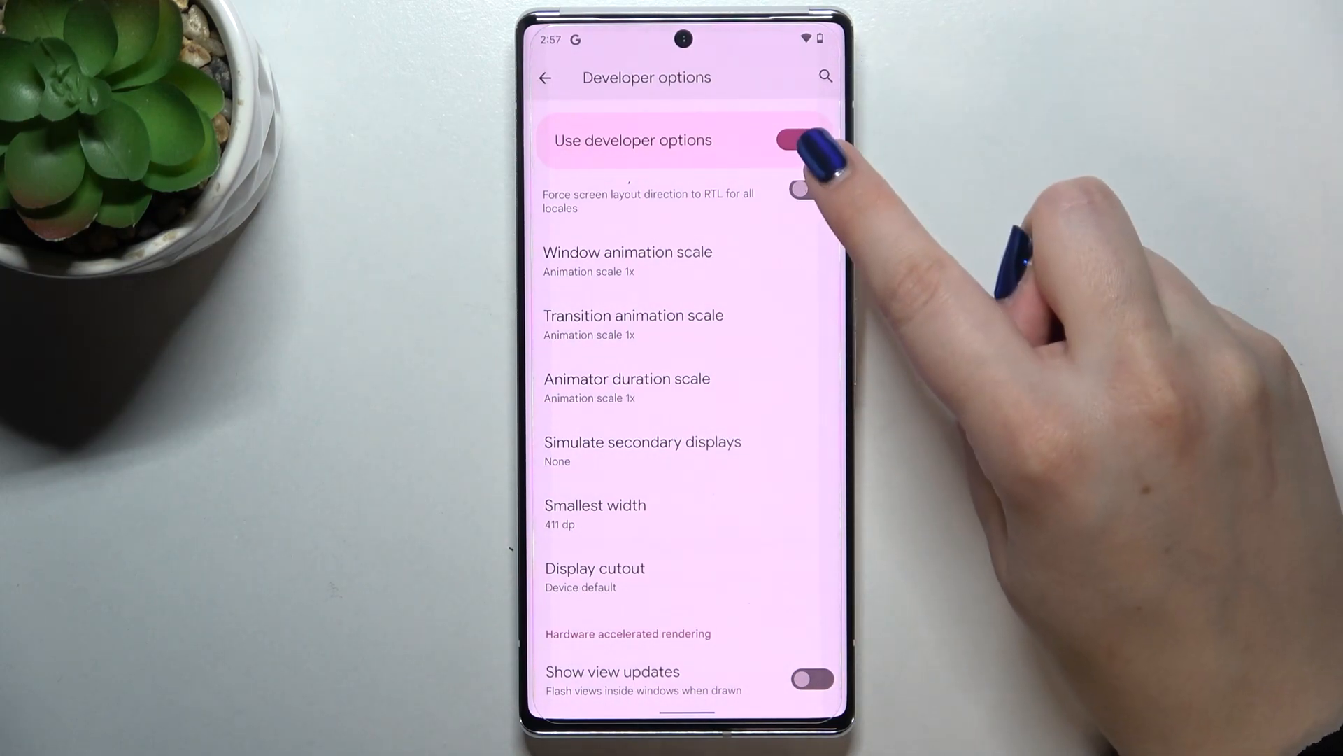
Switch off 'Use developer options' and go back to the System page.
click(796, 140)
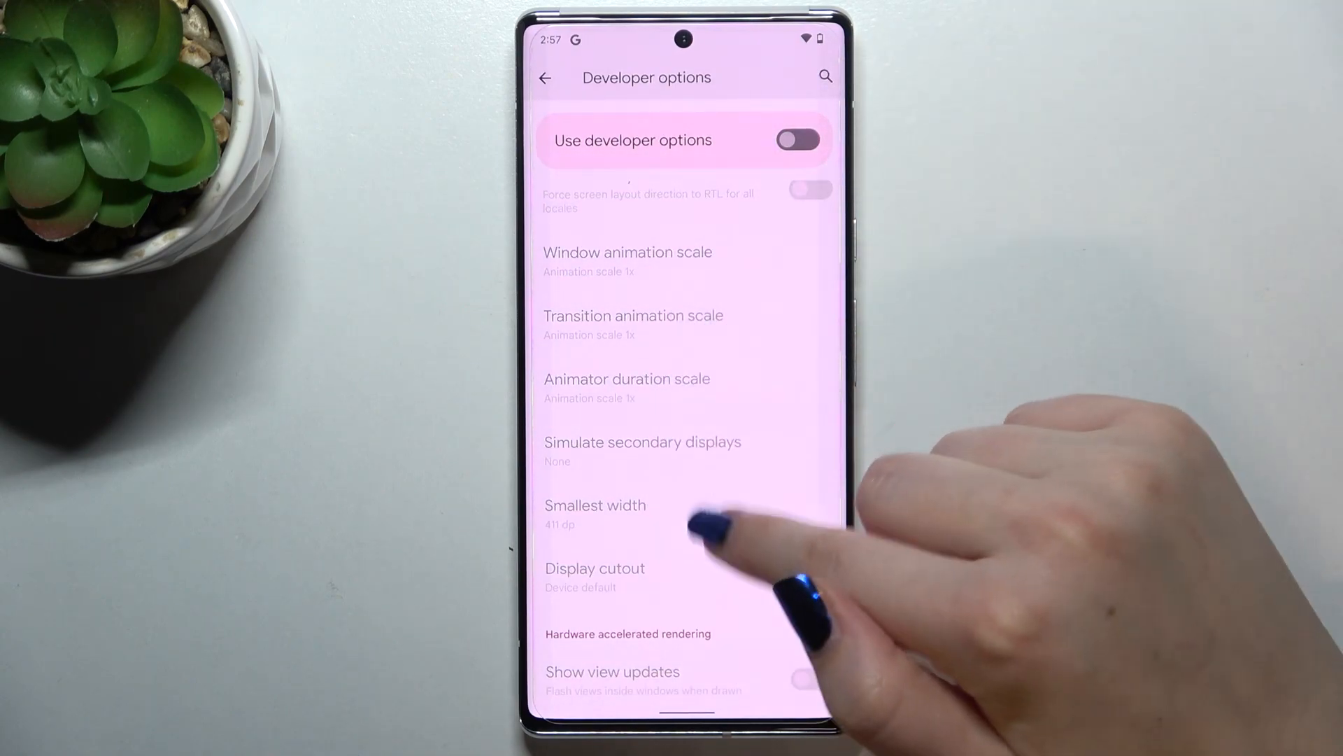
scroll(down, 3)
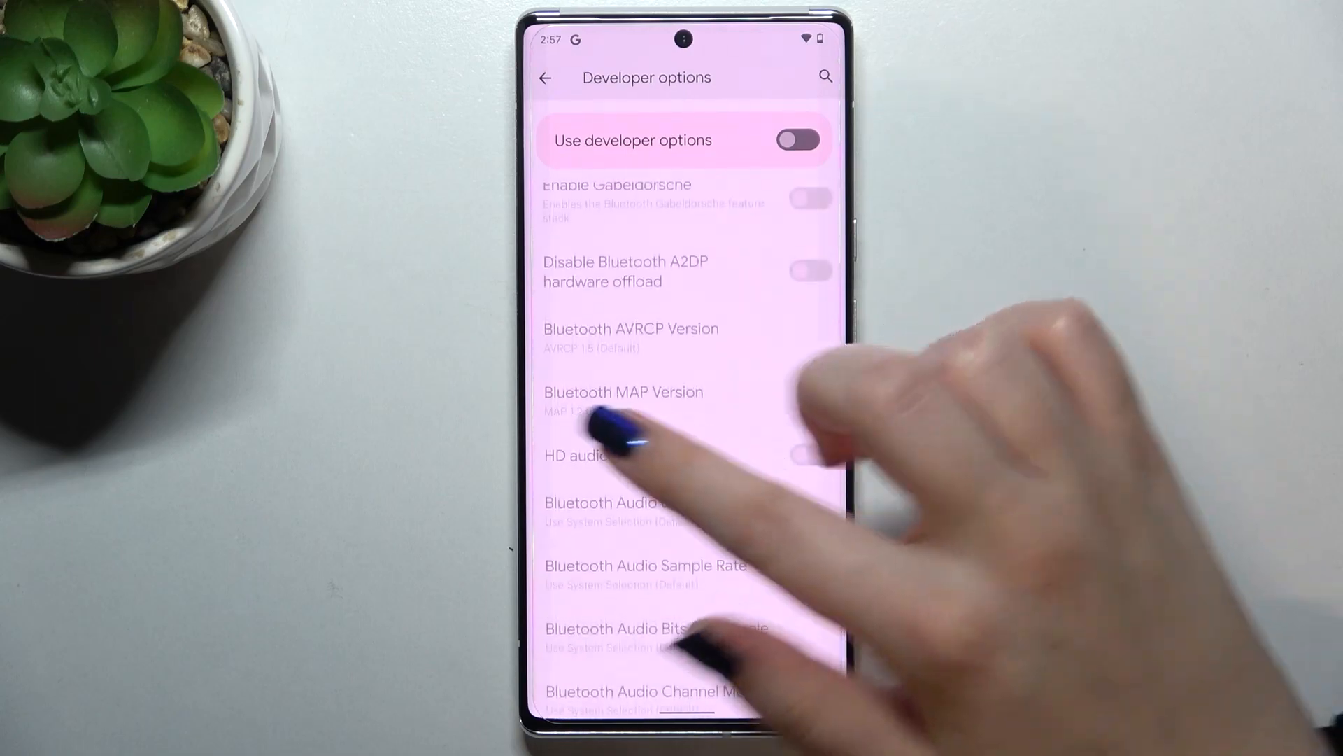
click(544, 78)
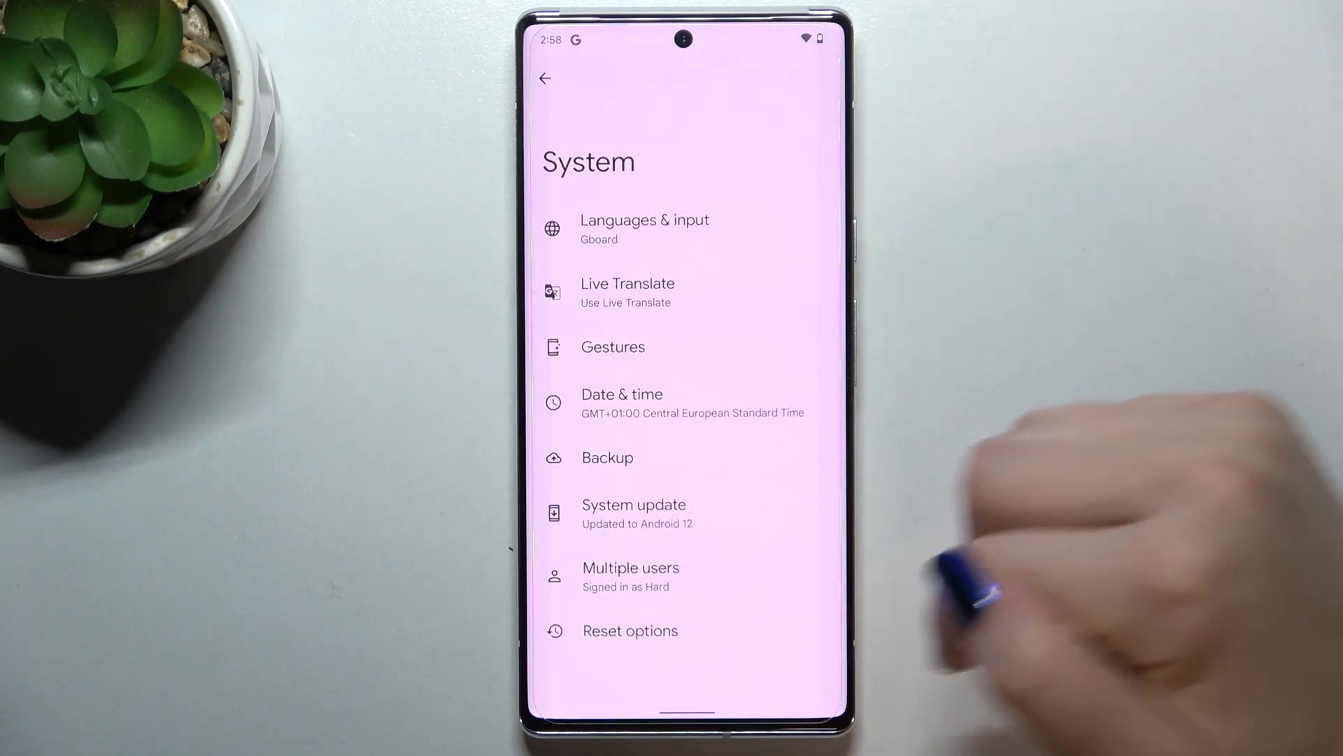